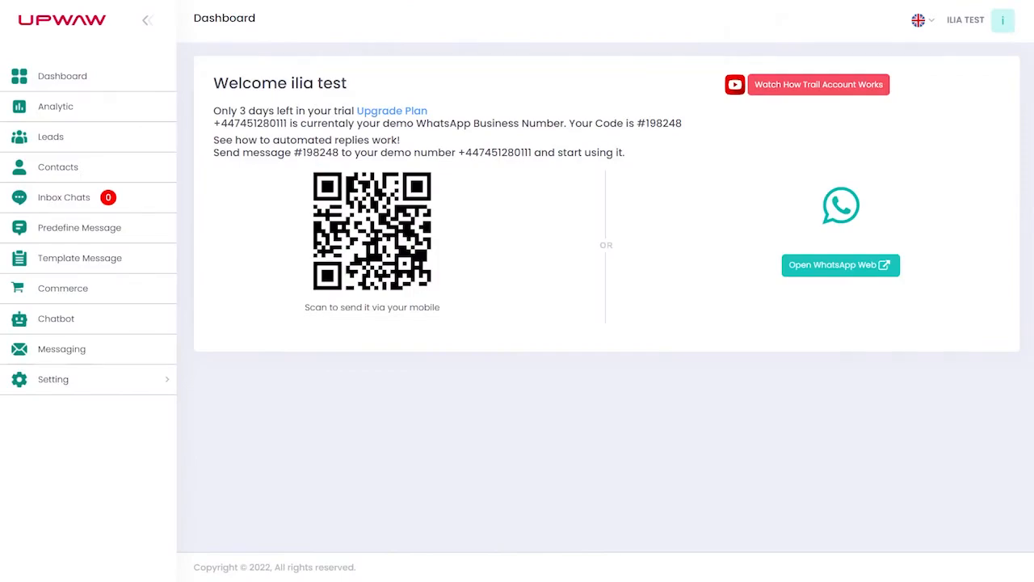
- Open Setting in the UPWAW sidebar to reach the WhatsApp connection page
{"action": "left_click", "coordinate": [53, 379]}
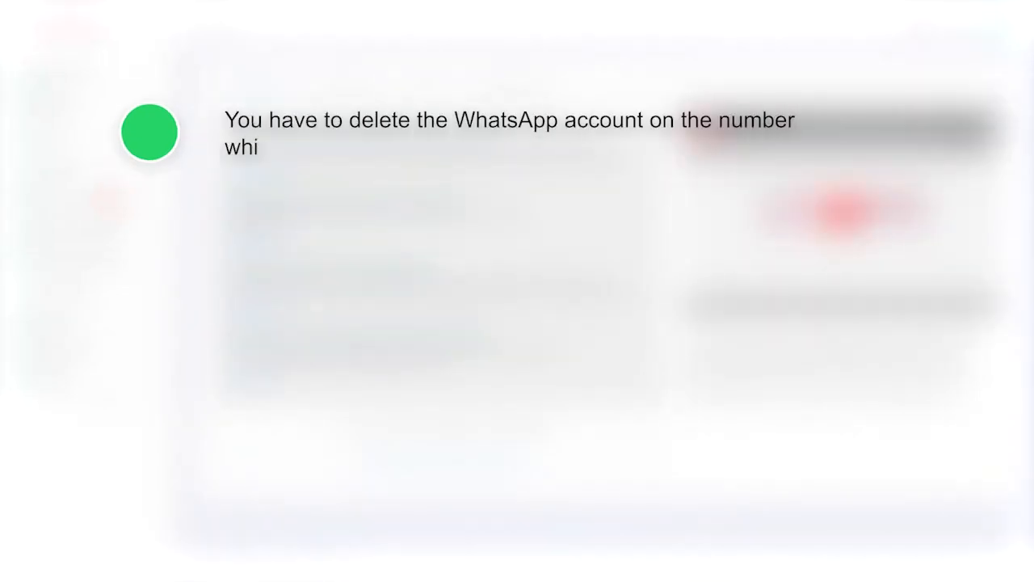
{"action": "type", "text": "ch now you want to connect"}
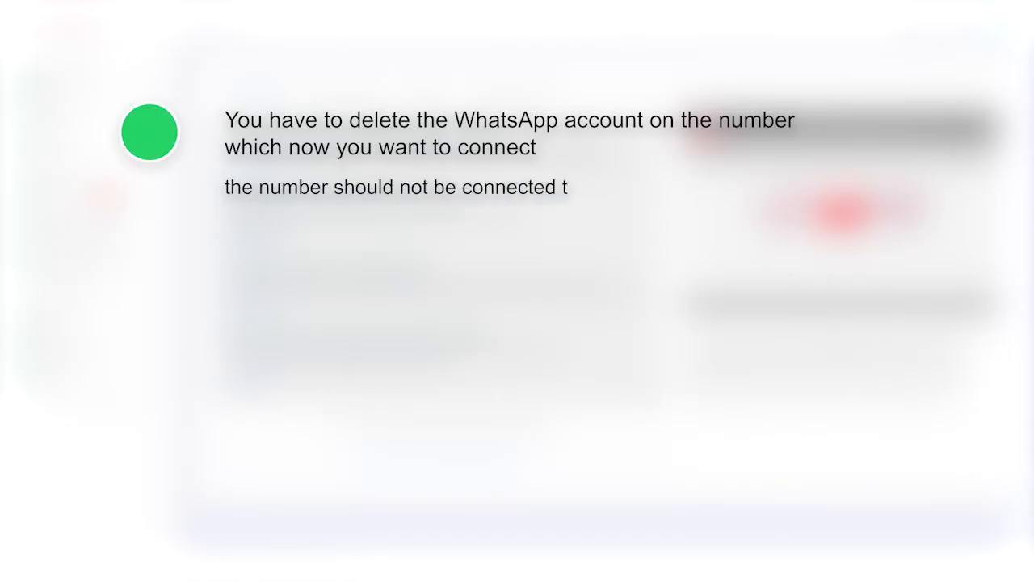
{"action": "type", "text": "o any WhatsApp account"}
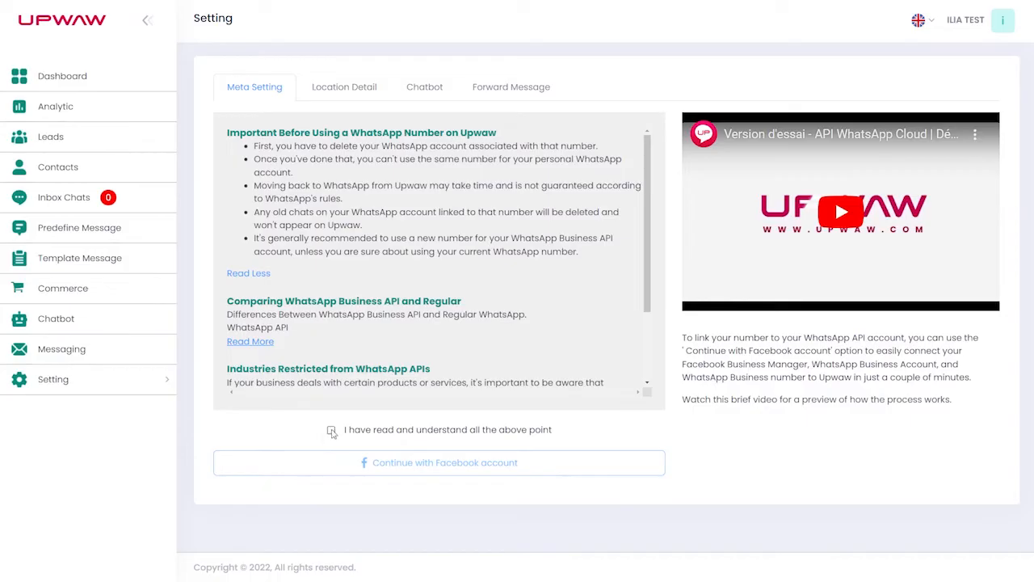
- Acknowledge the WhatsApp number requirements and continue with a Facebook account
{"action": "left_click", "coordinate": [330, 430]}
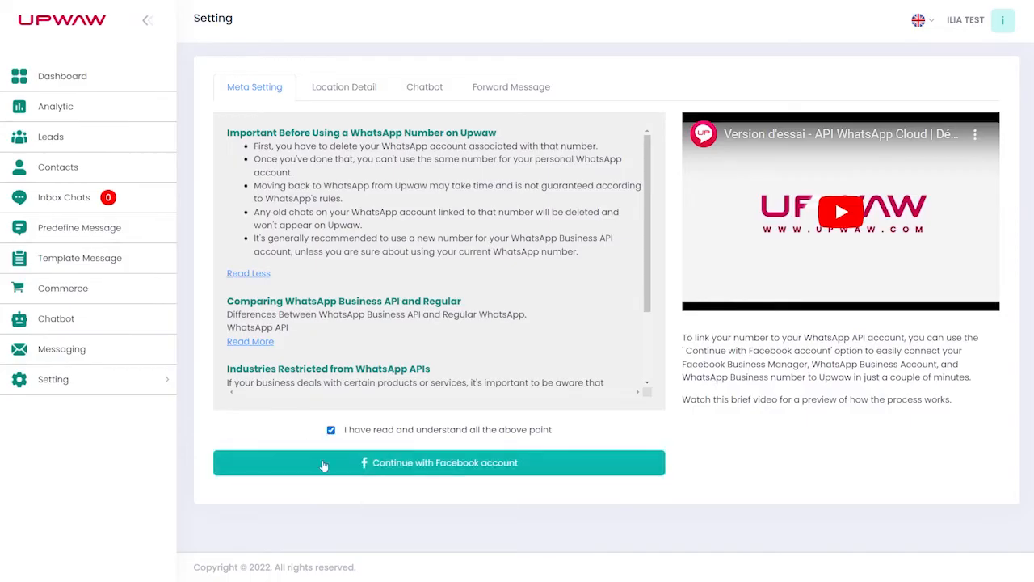
{"action": "left_click", "coordinate": [445, 462]}
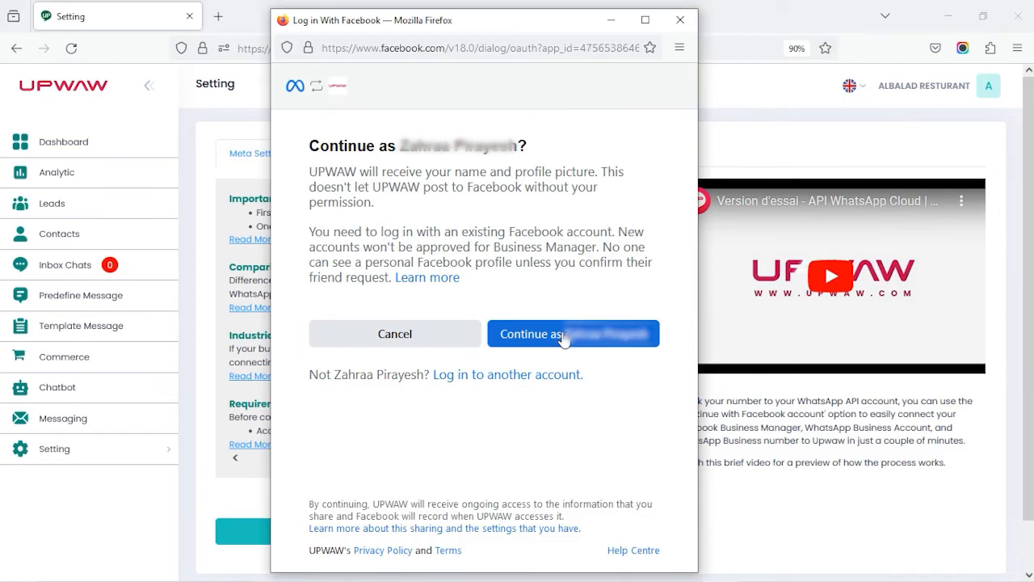
- Continue as the logged-in Facebook user and get started connecting to UPWAW
{"action": "left_click", "coordinate": [573, 333]}
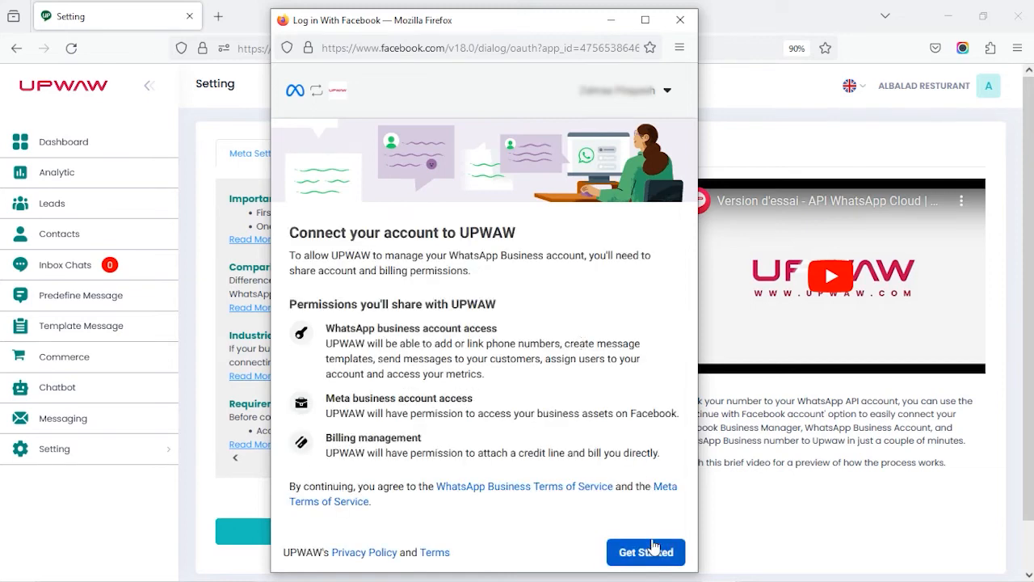
{"action": "left_click", "coordinate": [646, 552]}
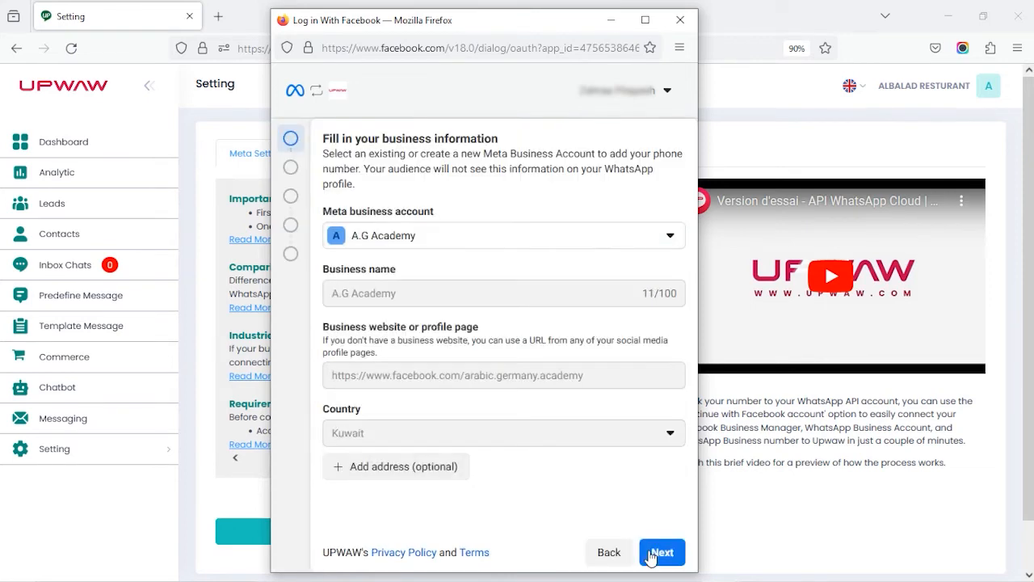
{"action": "mouse_move", "coordinate": [566, 247]}
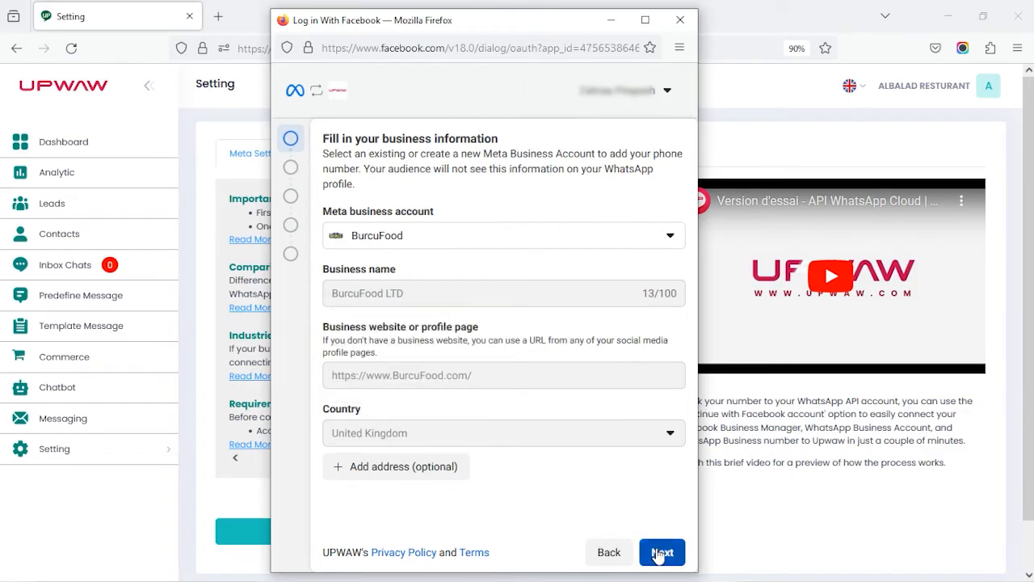
- Submit BurcuFood's business information and choose to create a new WhatsApp Business profile
{"action": "left_click", "coordinate": [662, 552]}
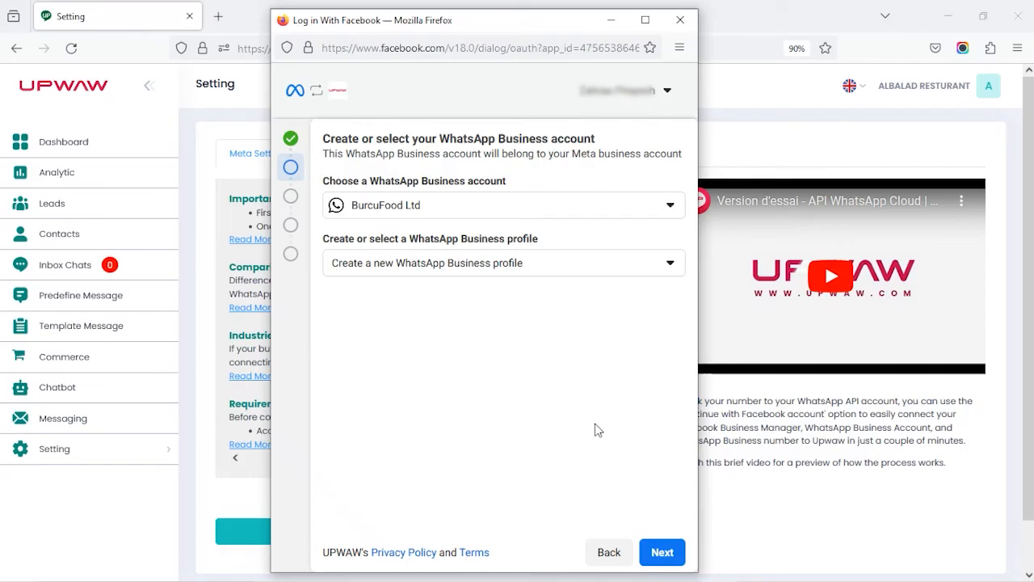
{"action": "mouse_move", "coordinate": [562, 267]}
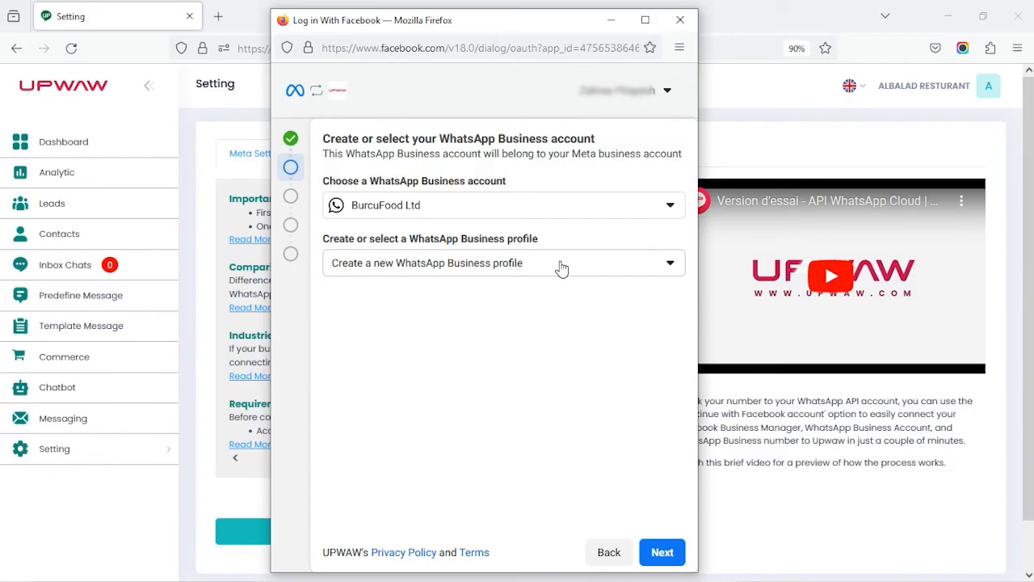
{"action": "left_click", "coordinate": [503, 262]}
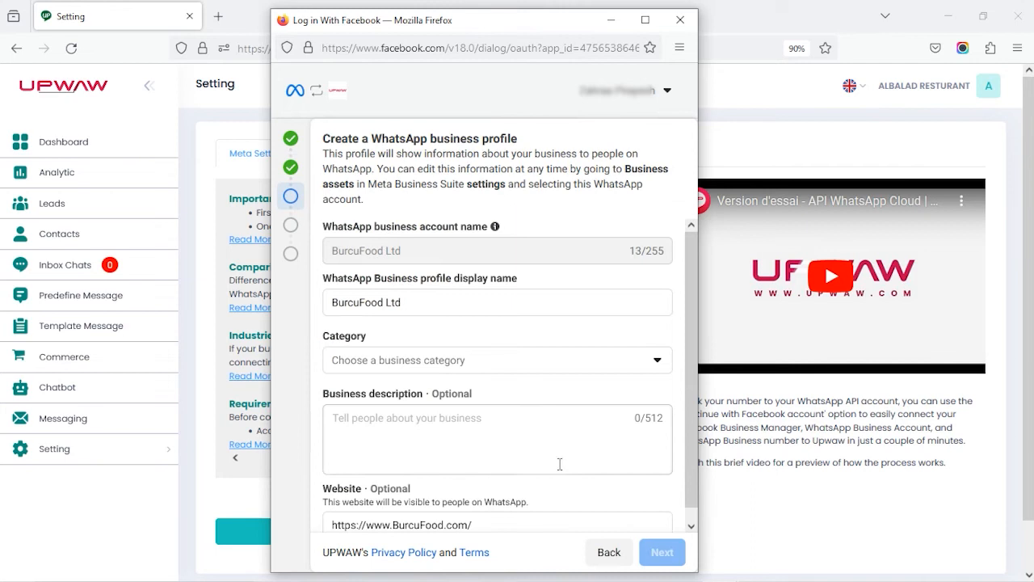
- Set the WhatsApp profile category to Food and groceries and submit it
{"action": "left_click", "coordinate": [497, 360]}
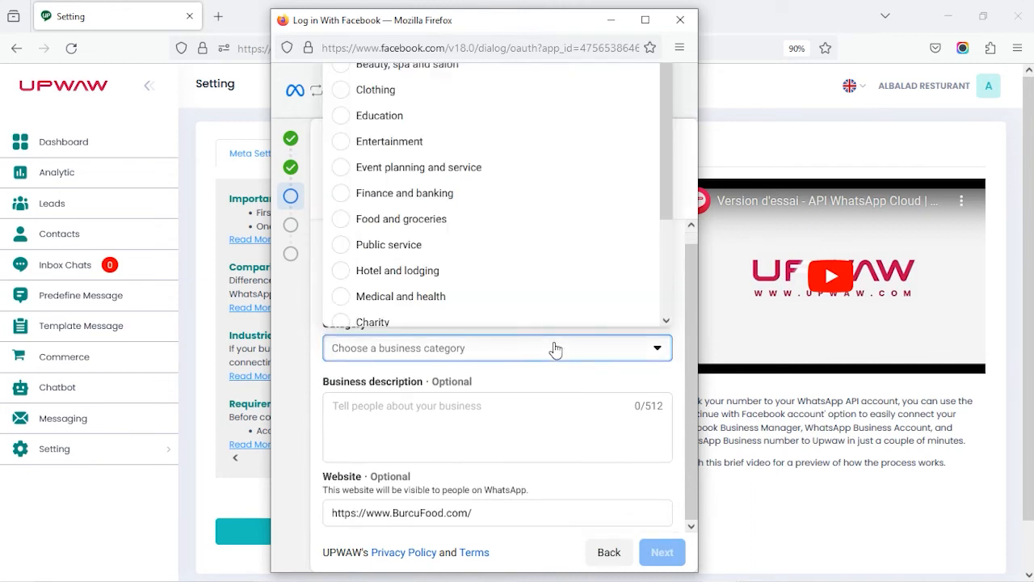
{"action": "left_click", "coordinate": [400, 219]}
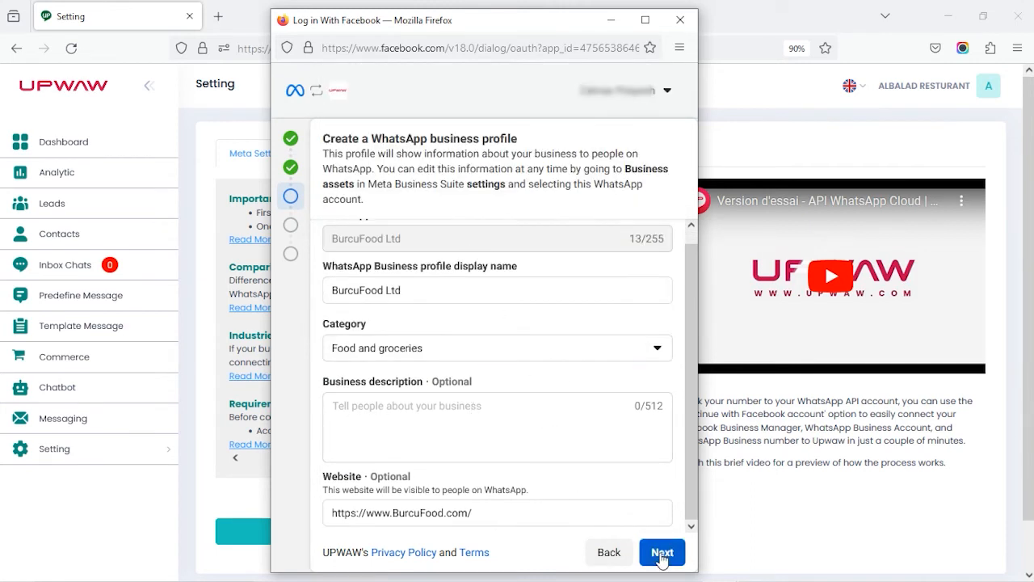
{"action": "left_click", "coordinate": [662, 552]}
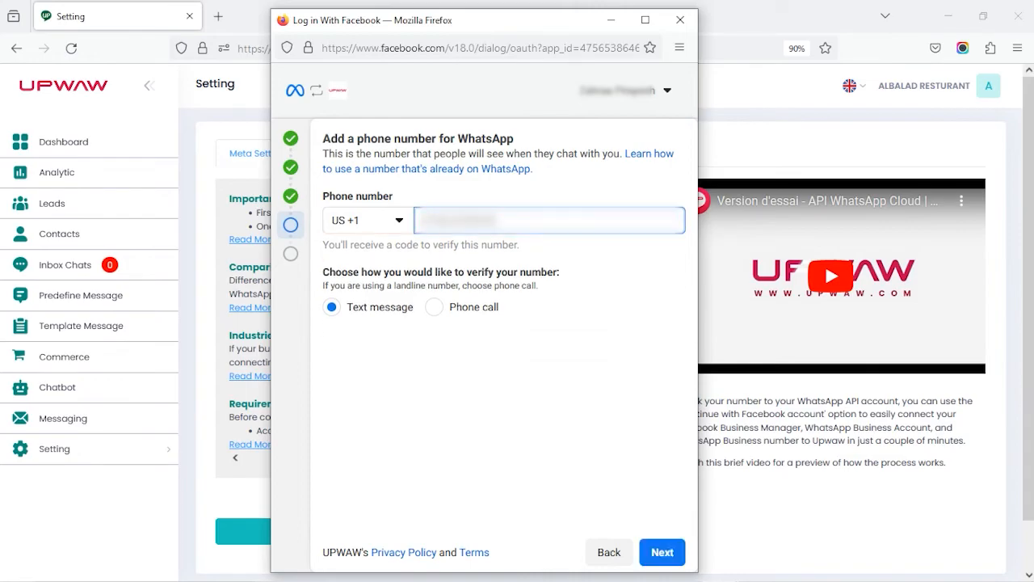
{"action": "left_click", "coordinate": [662, 552]}
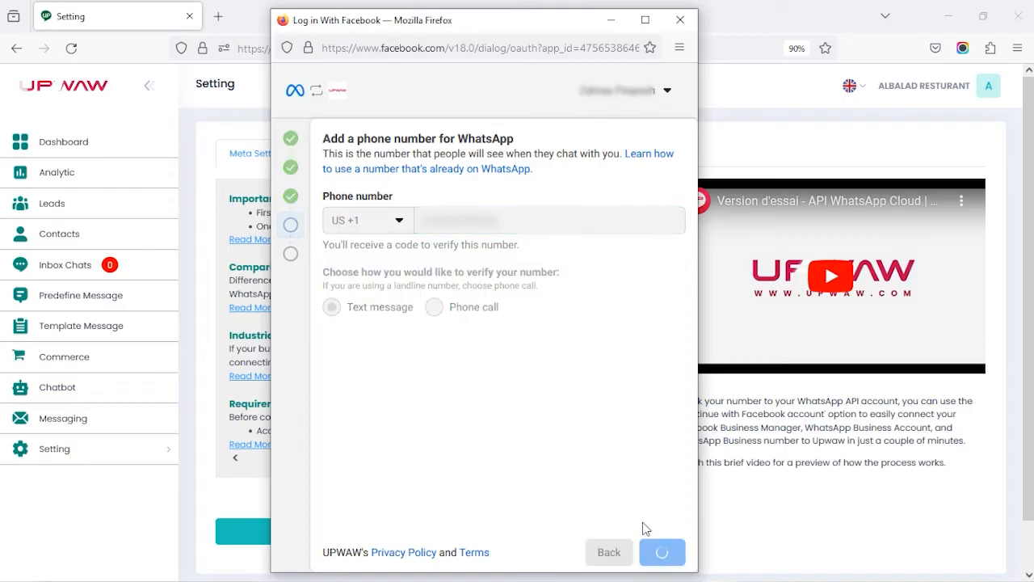
{"action": "left_click", "coordinate": [662, 552]}
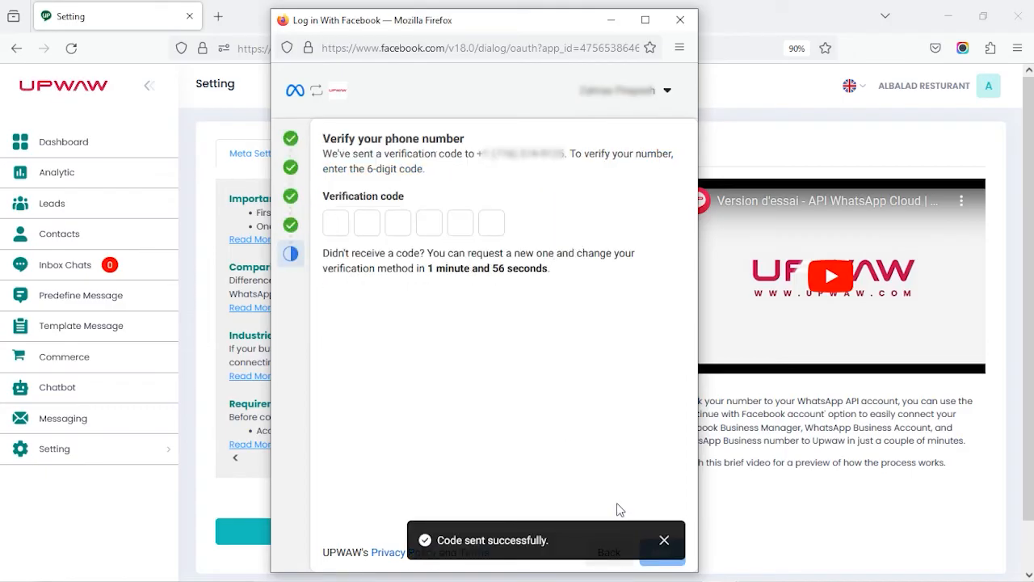
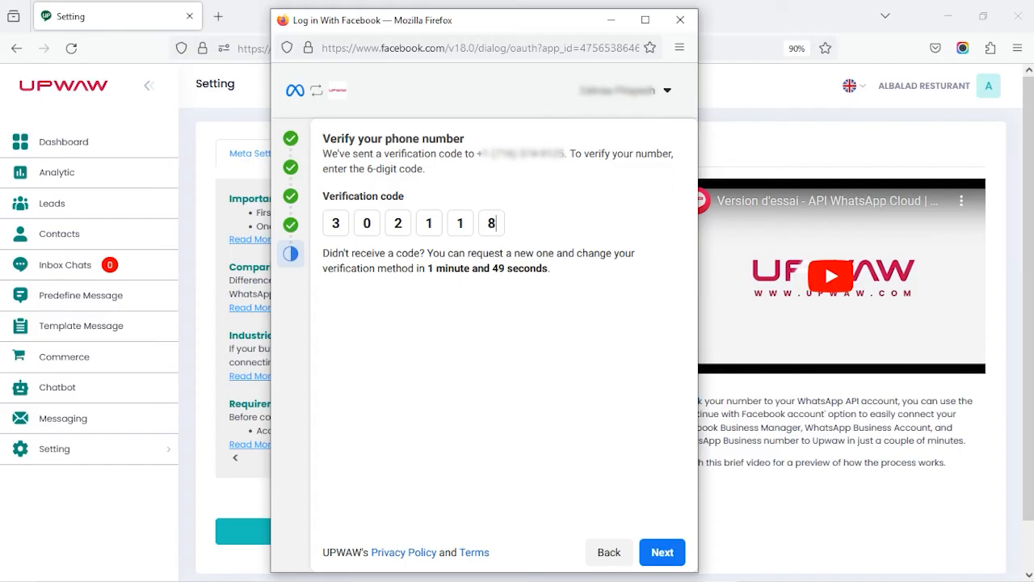
{"action": "left_click", "coordinate": [662, 552]}
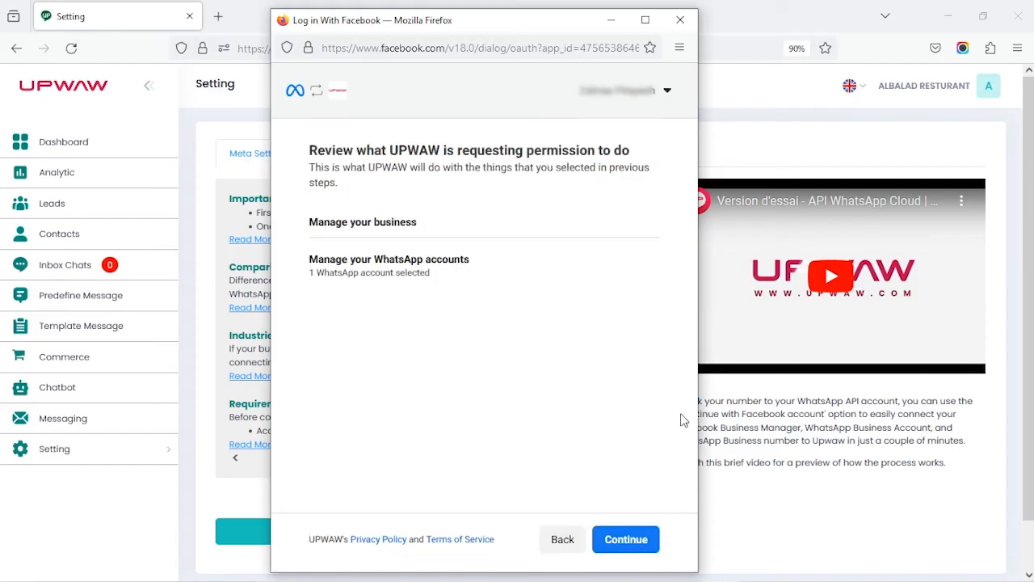
{"action": "mouse_move", "coordinate": [653, 519]}
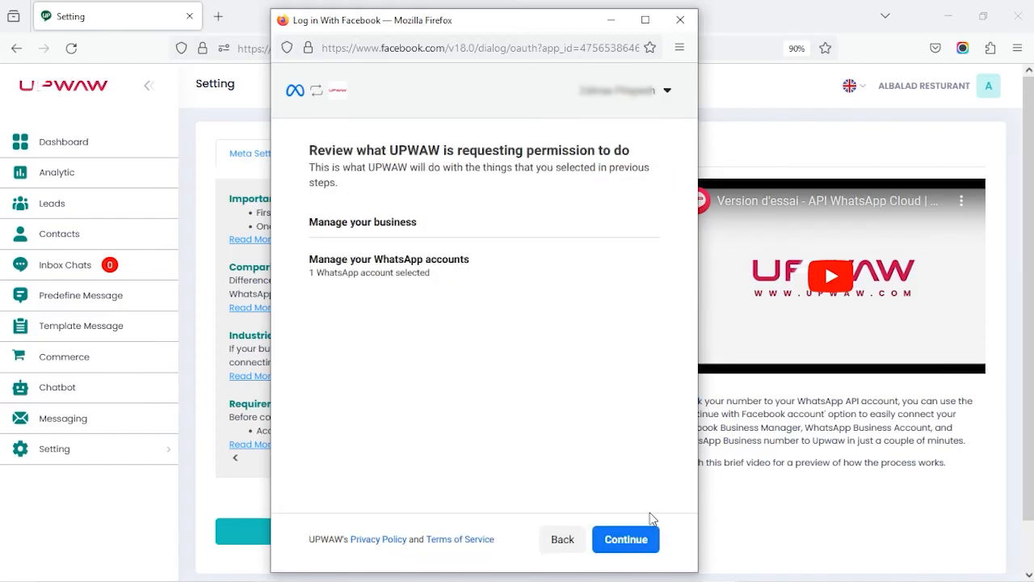
- Grant UPWAW the requested permissions and finish the Facebook signup
{"action": "left_click", "coordinate": [625, 539]}
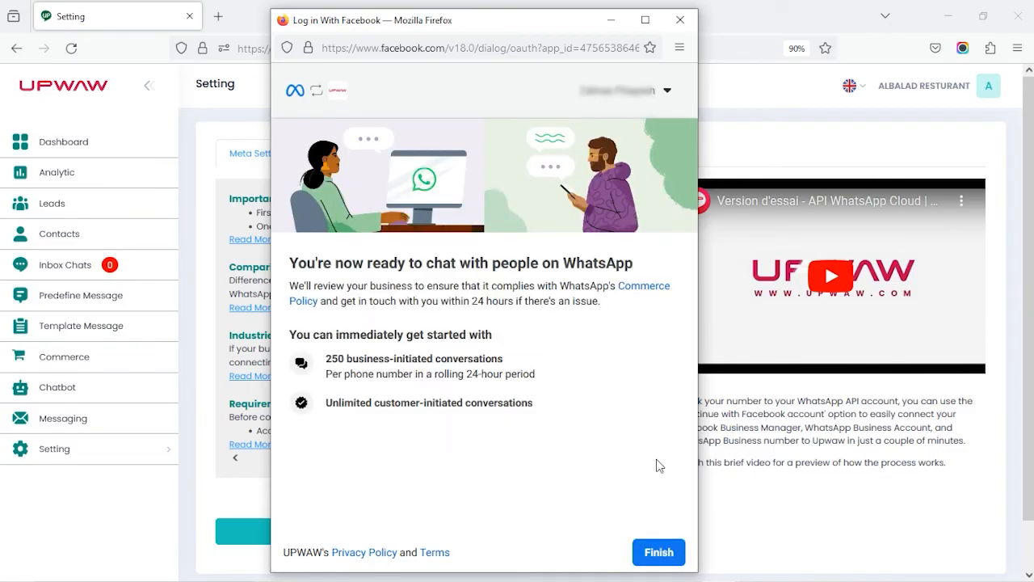
{"action": "left_click", "coordinate": [659, 552]}
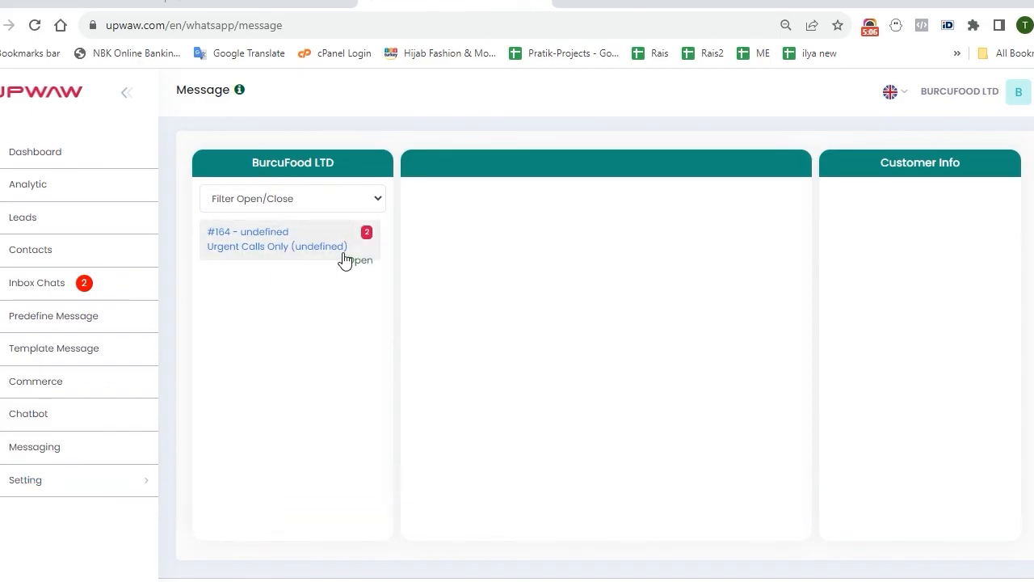
- Open the #164 Urgent Calls Only conversation and clear its unread count
{"action": "left_click", "coordinate": [277, 238]}
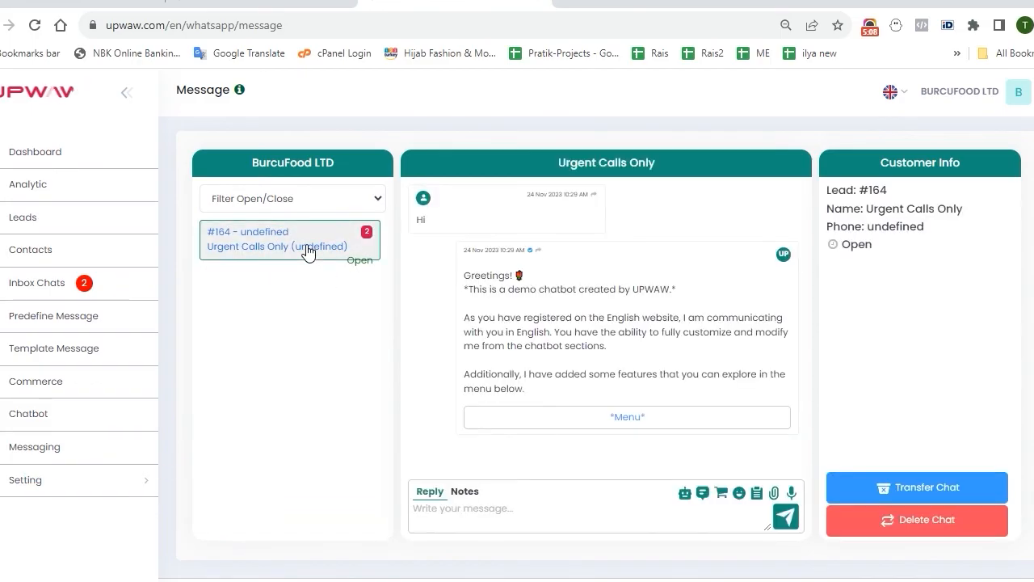
{"action": "left_click", "coordinate": [291, 239]}
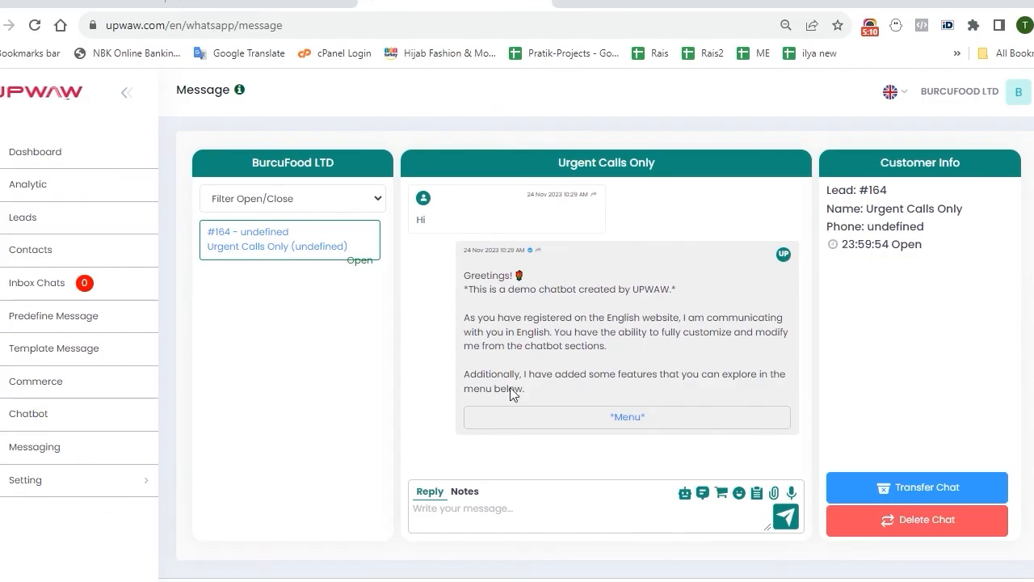